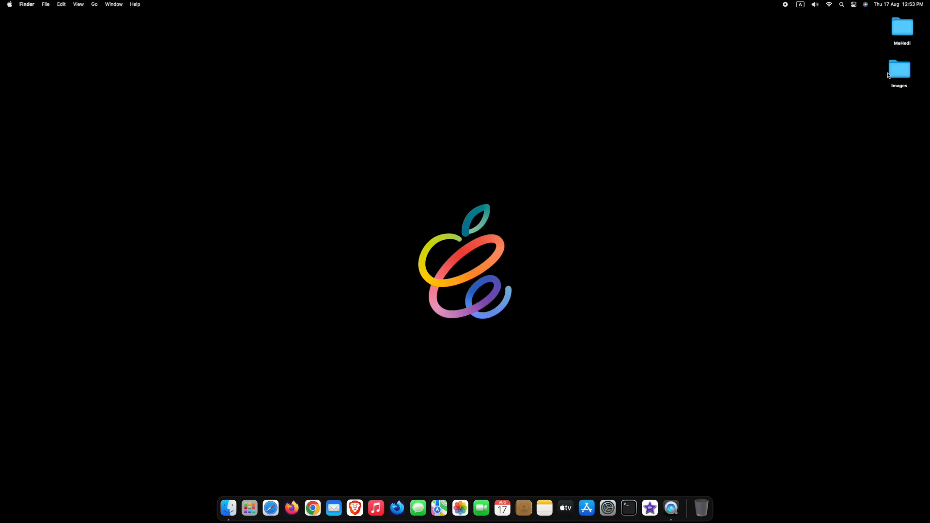
Quick Look the first image in the Images folder, then close the folder.
double_click(900, 69)
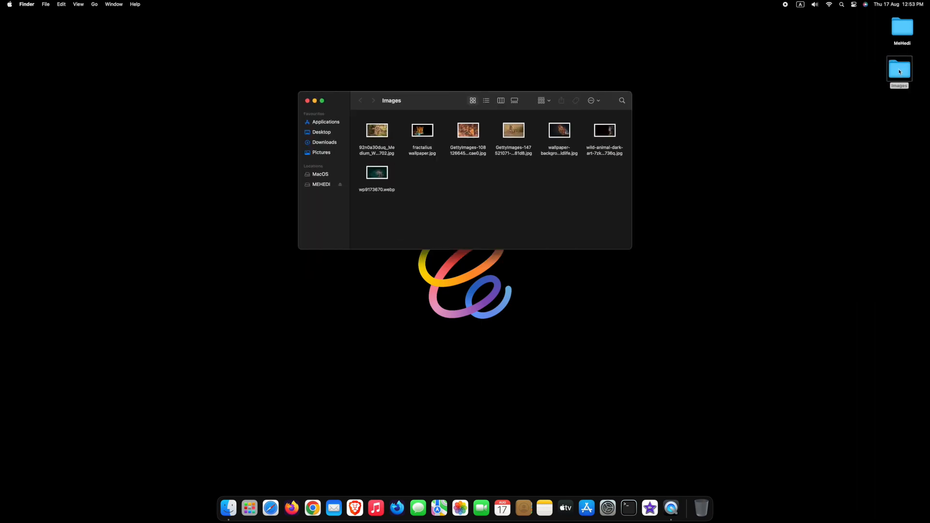
left_click(377, 130)
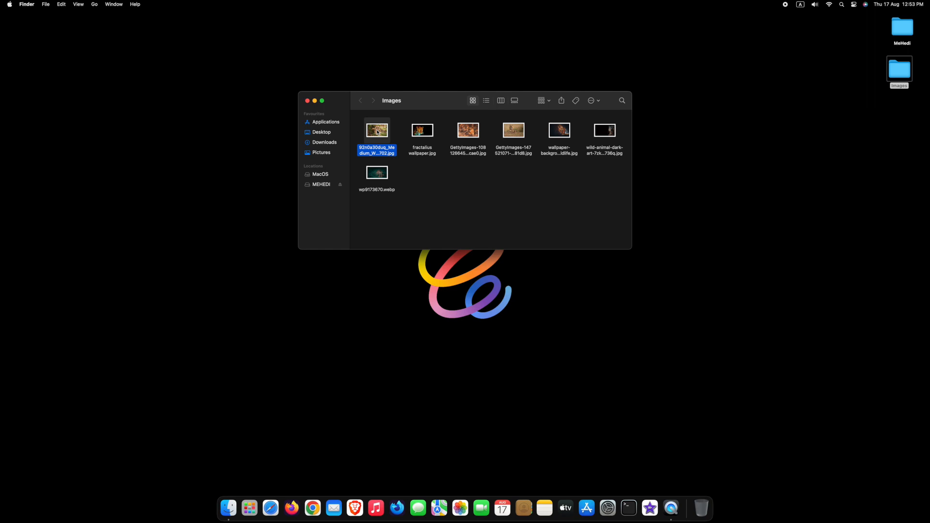
key("space")
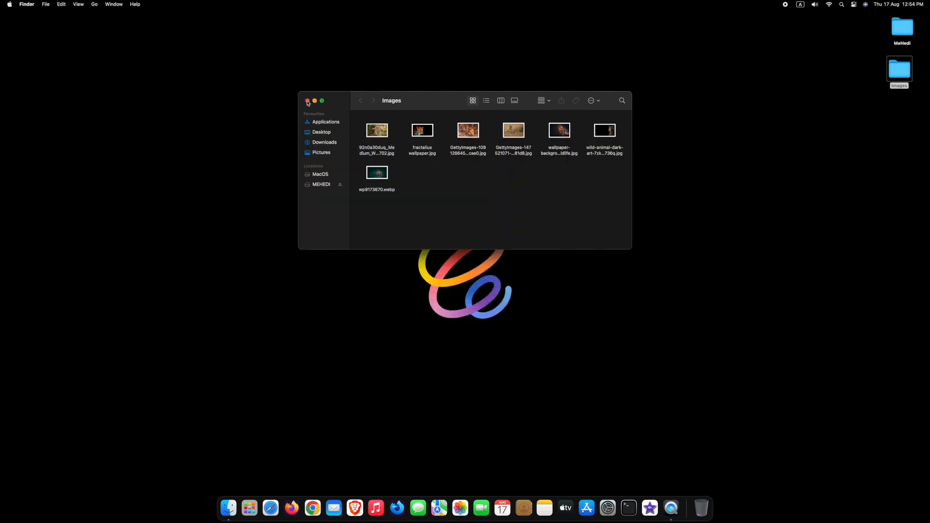
left_click(309, 100)
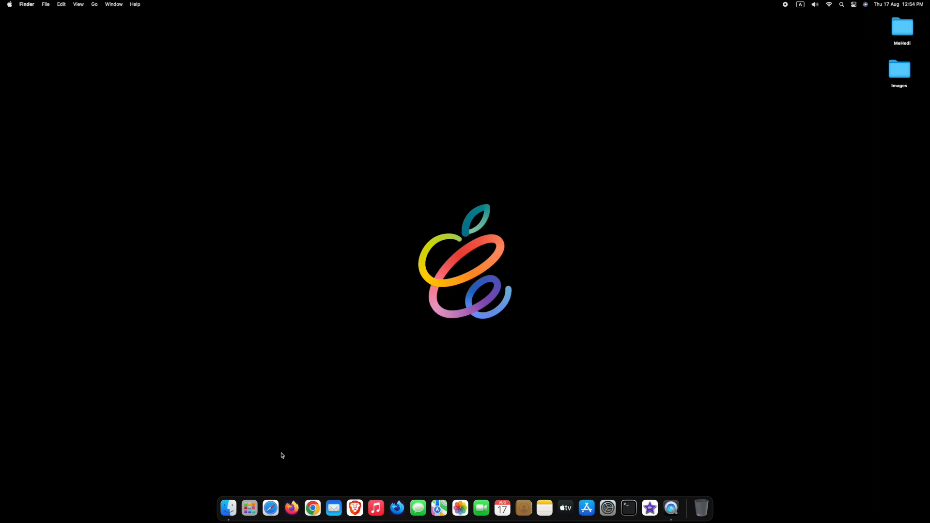
mouse_move(271, 508)
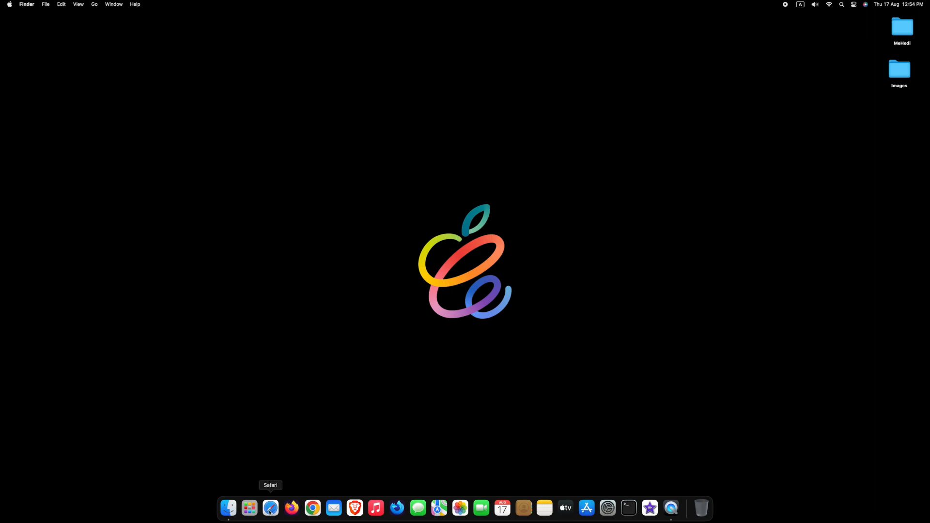
Launch Safari, close its window, quit it, then relaunch and type 'Hel'.
left_click(270, 508)
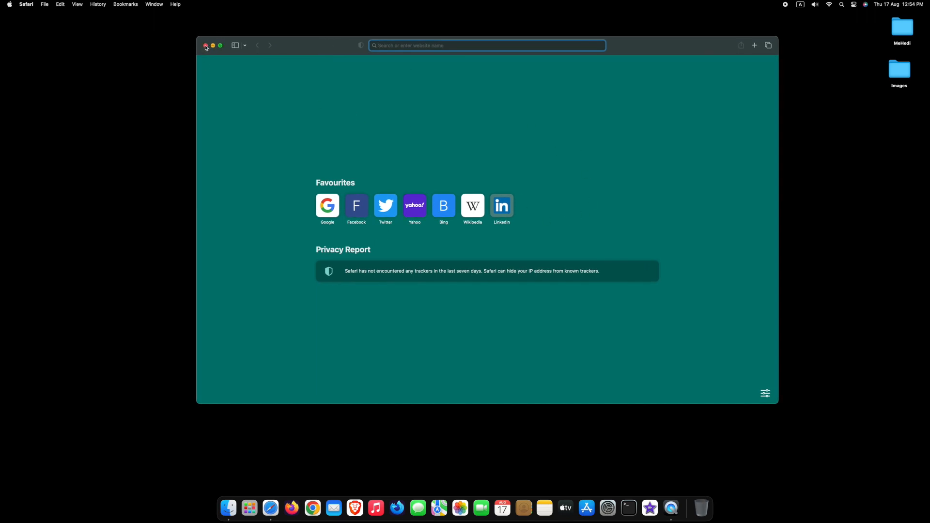
left_click(206, 45)
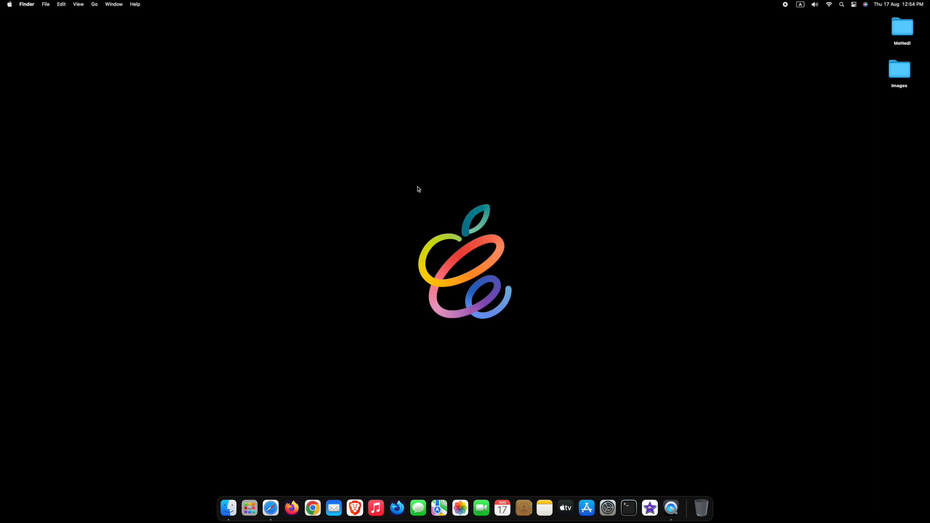
mouse_move(270, 509)
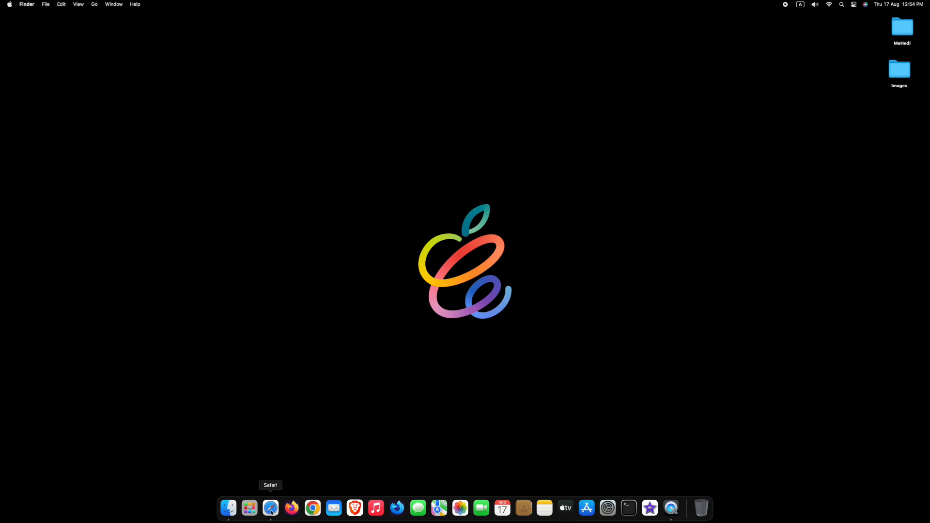
left_click(270, 508)
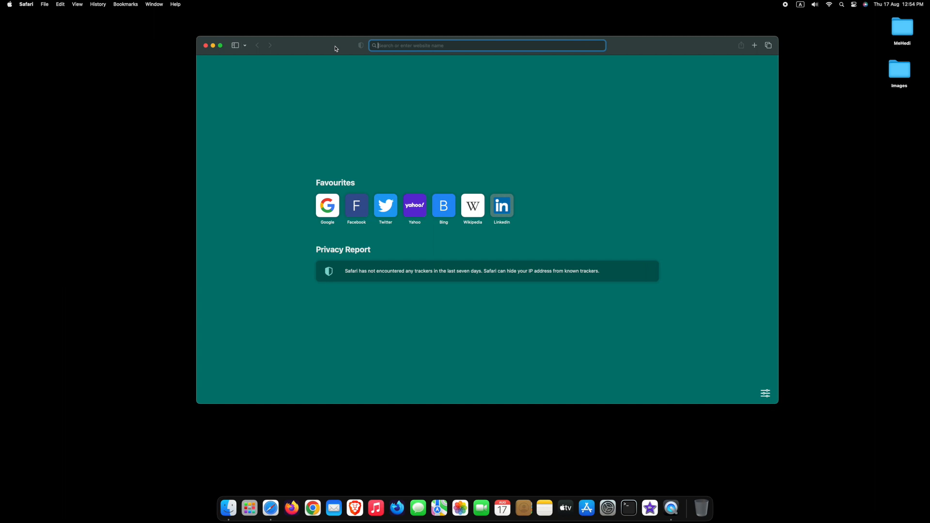
key("cmd+q")
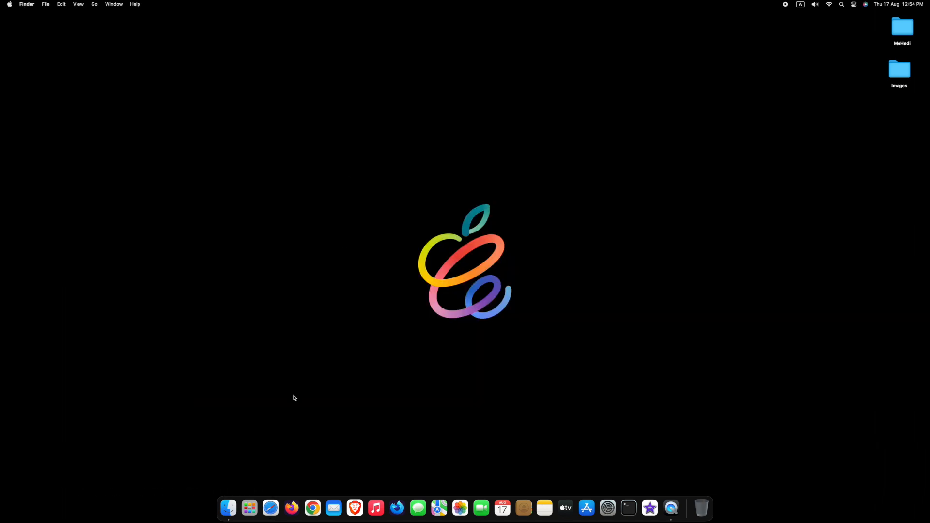
mouse_move(271, 509)
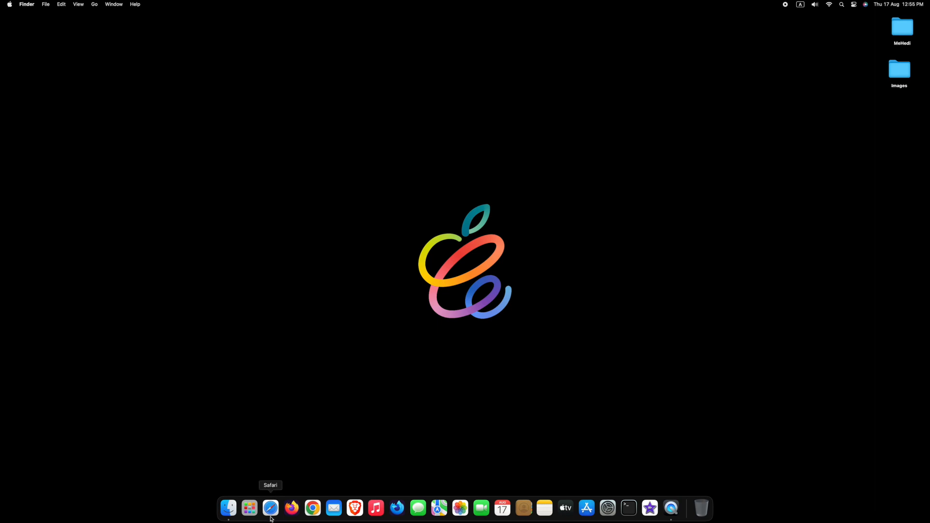
mouse_move(547, 190)
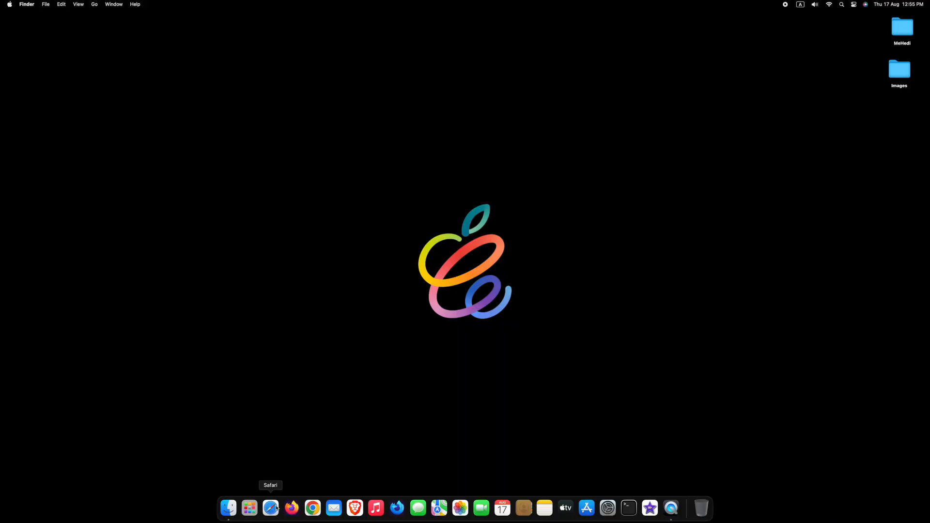
left_click(270, 509)
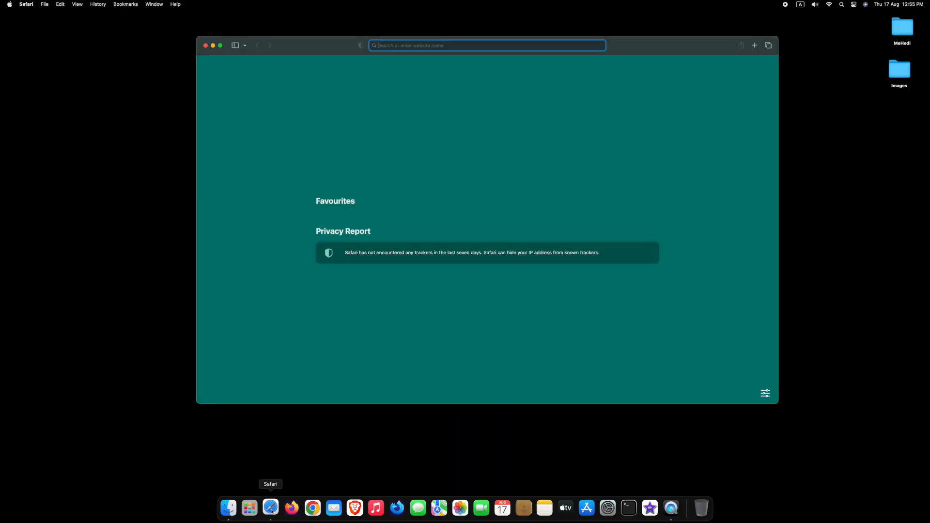
type("Hel")
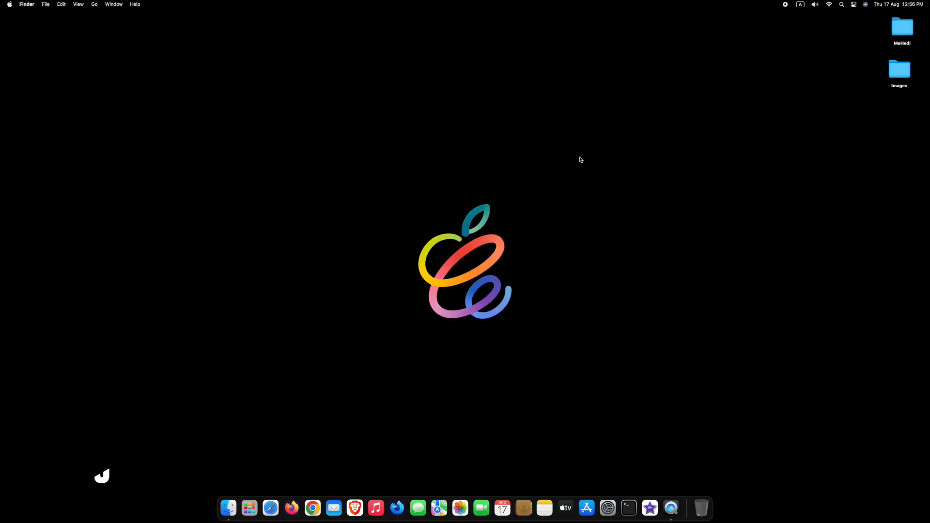
Take a full-screen screenshot with Command-Shift-3, view it in Preview, and close it.
key("cmd+shift+3")
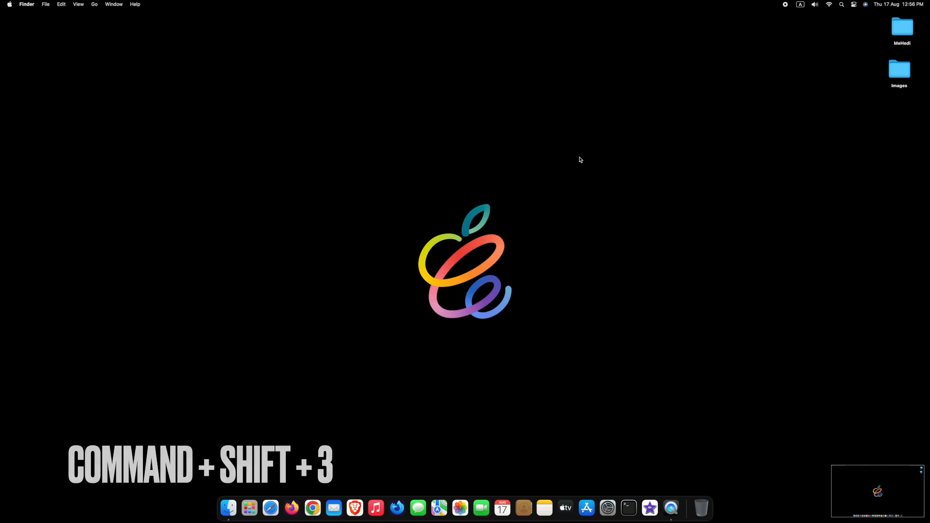
key("cmd+shift+3")
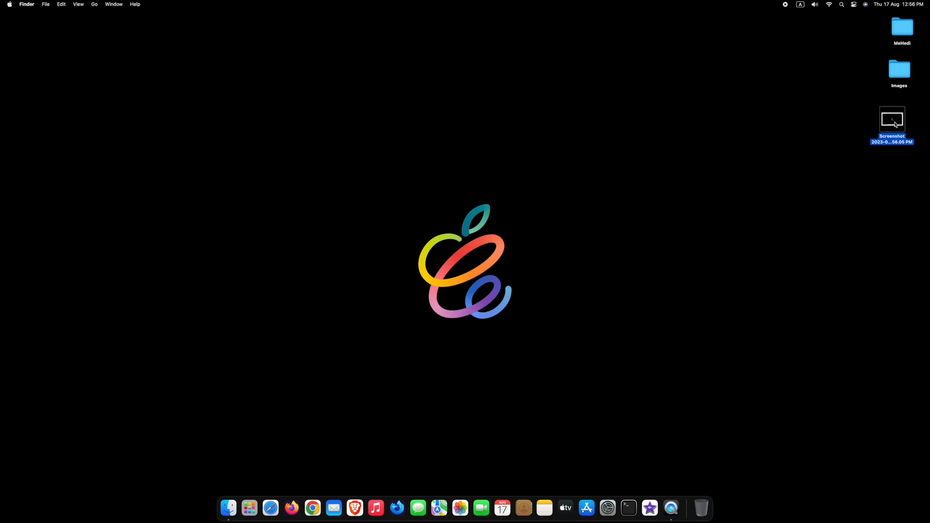
double_click(893, 118)
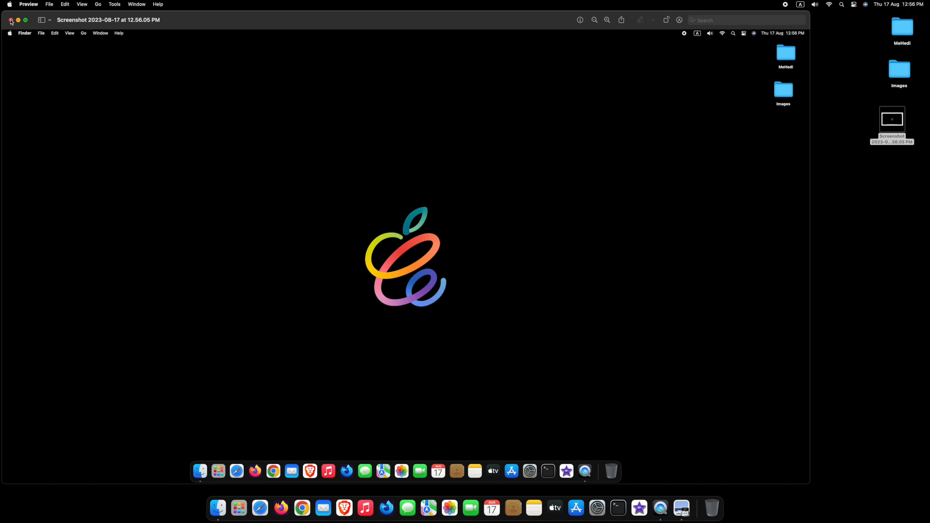
left_click(11, 19)
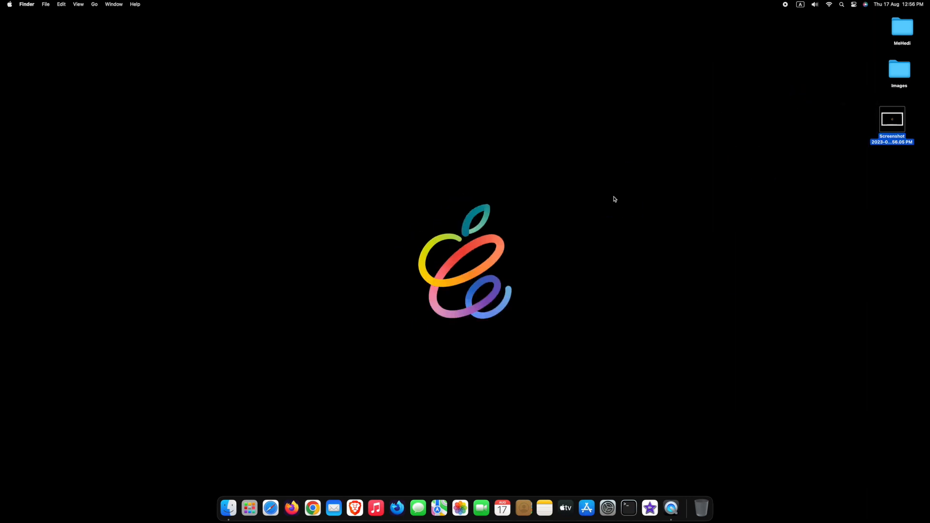
Screenshot only the rainbow logo area, view it in Preview, then close it.
key("cmd+shift+4")
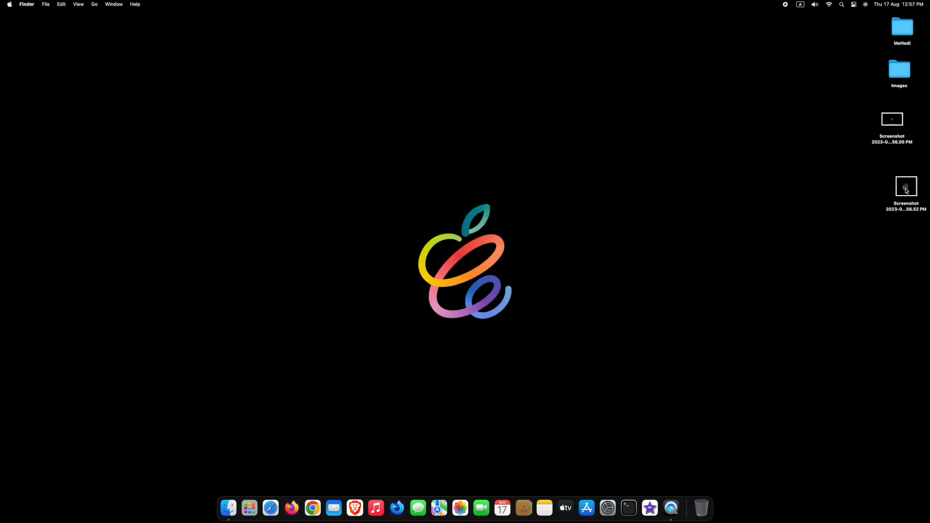
double_click(906, 186)
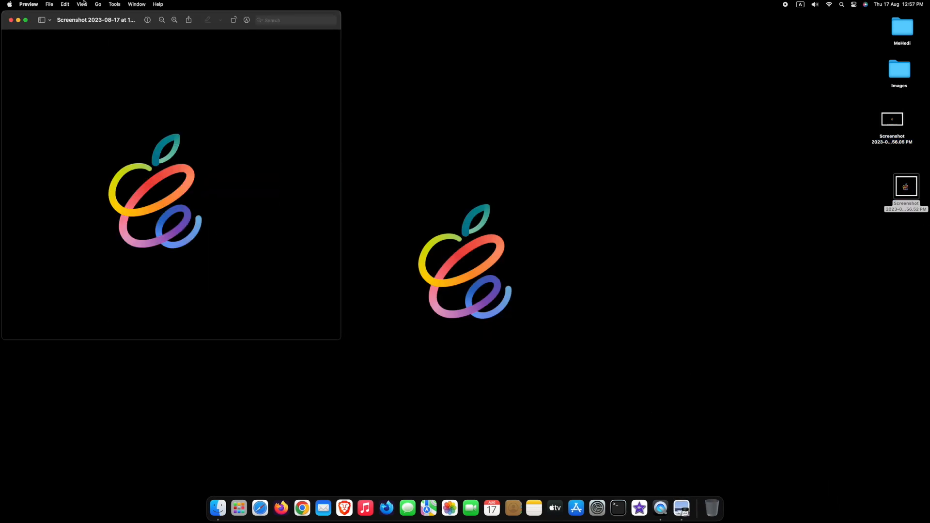
left_click_drag(95, 19, 399, 84)
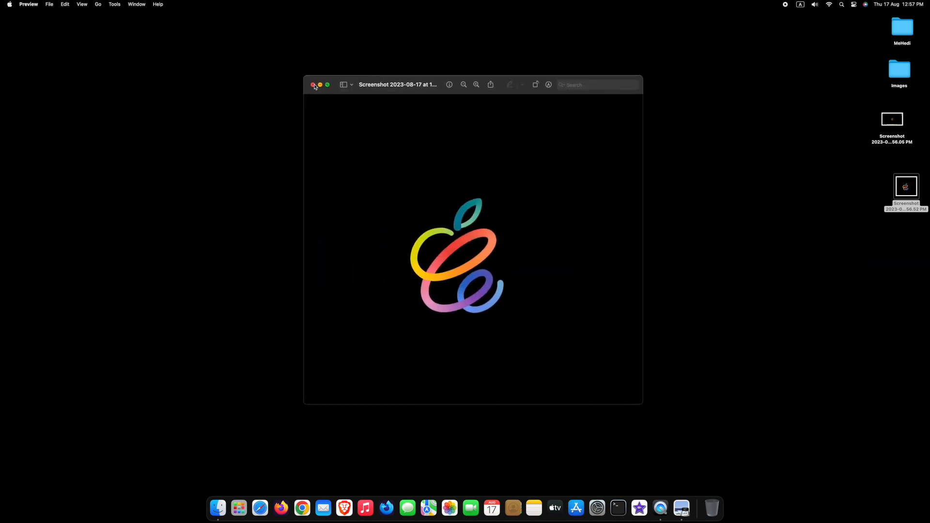
left_click(314, 85)
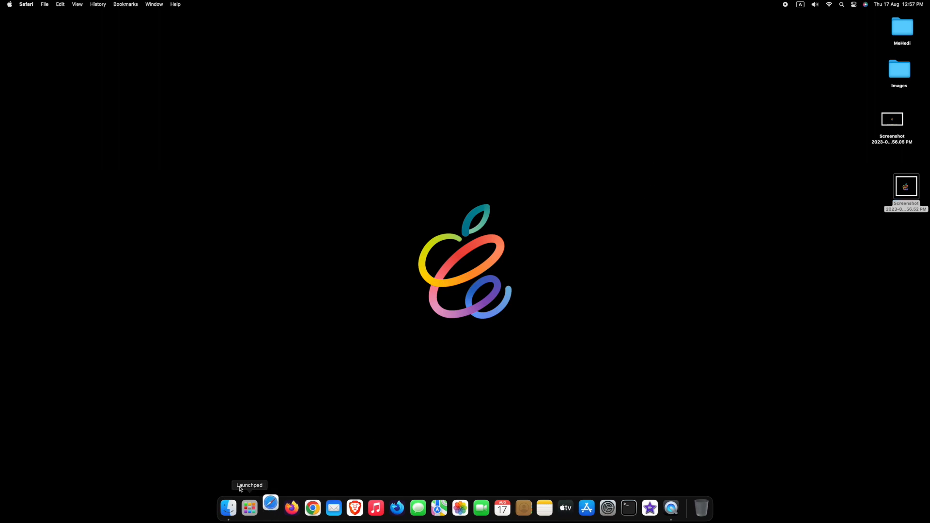
Open Safari and start a single-window screenshot with Command-Shift-4 and Space.
left_click(271, 511)
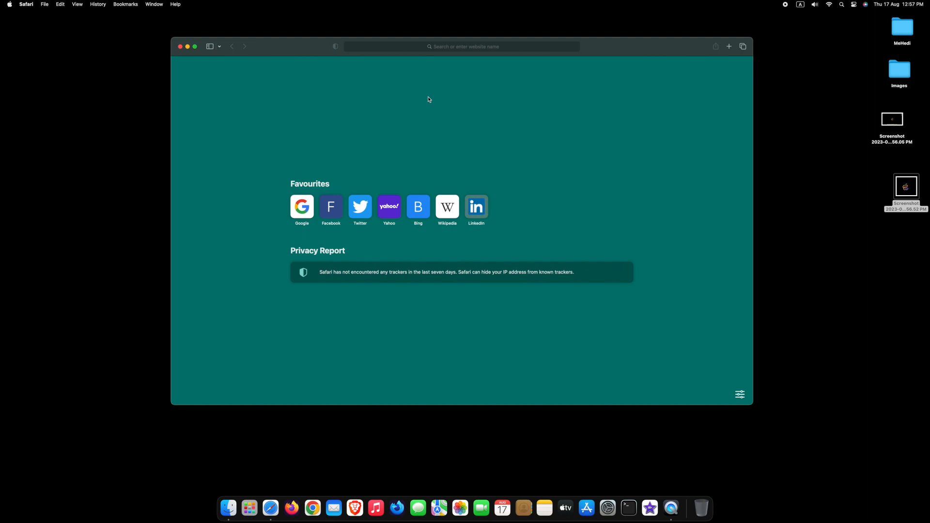
key("cmd+shift+4+space")
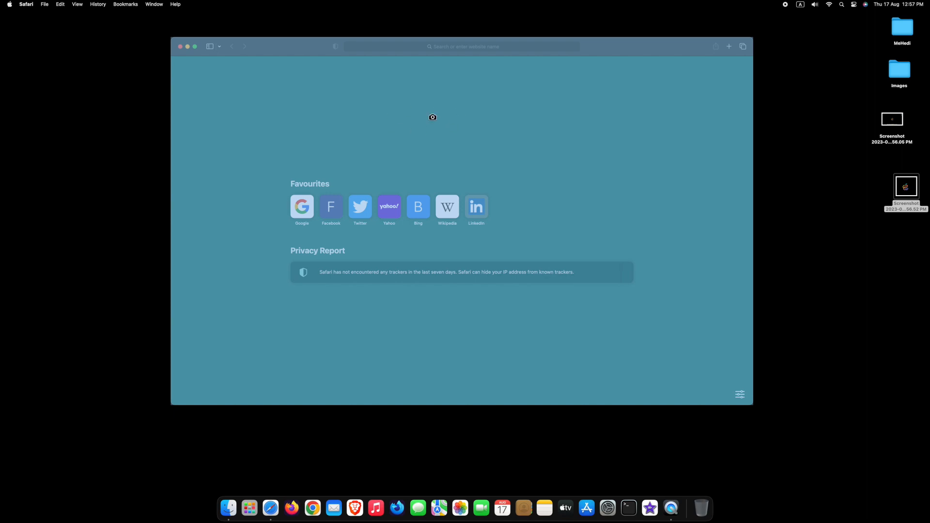
mouse_move(436, 113)
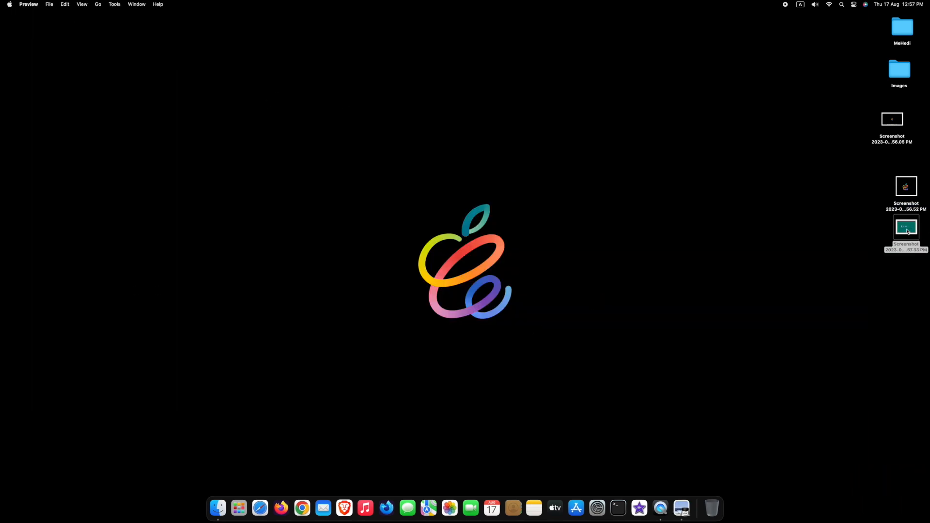
mouse_move(906, 325)
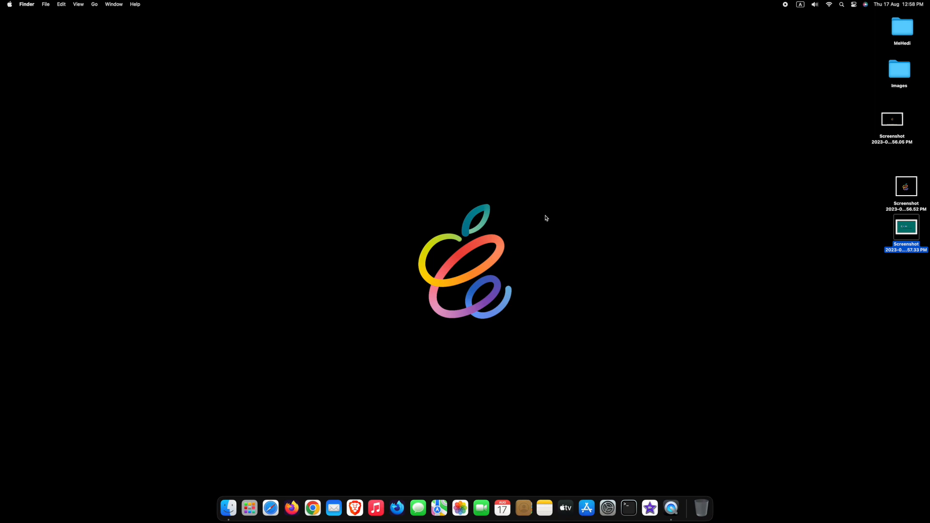
mouse_move(355, 399)
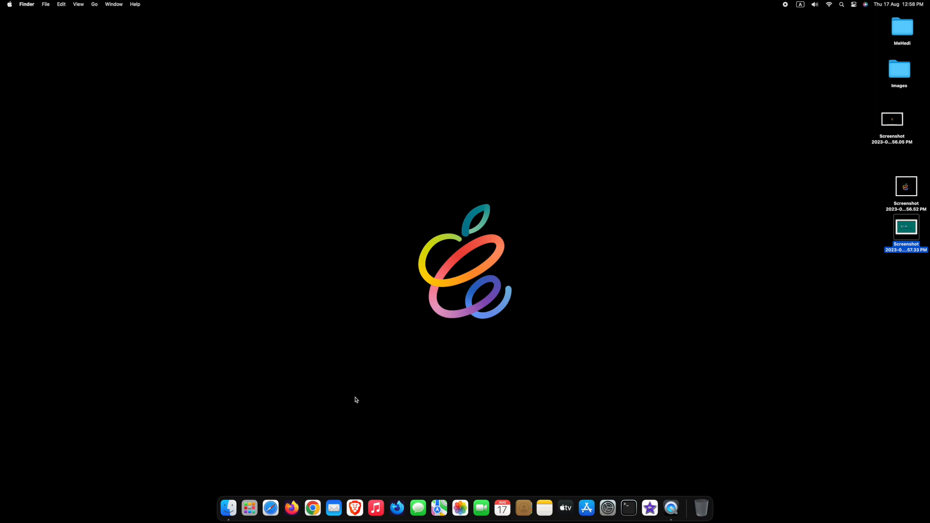
Open Brave and tile it on the right half beside Safari.
left_click(270, 508)
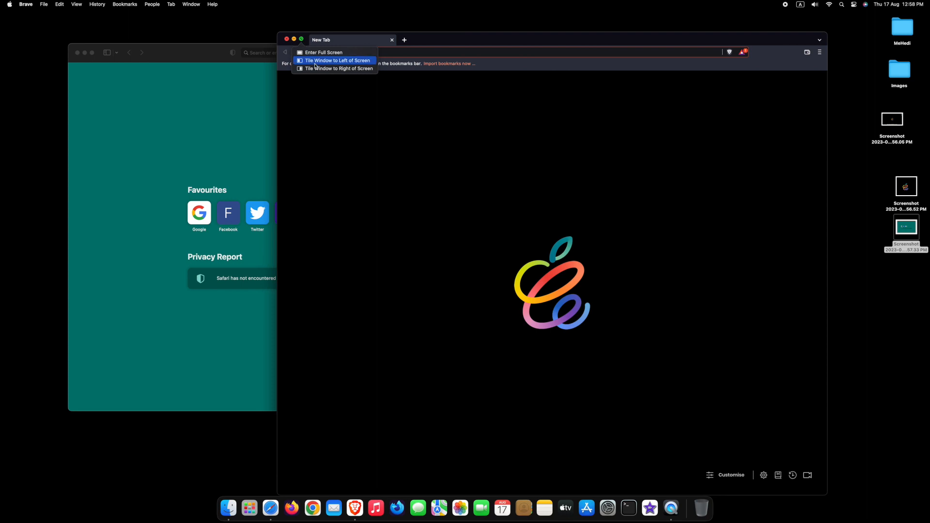
mouse_move(334, 68)
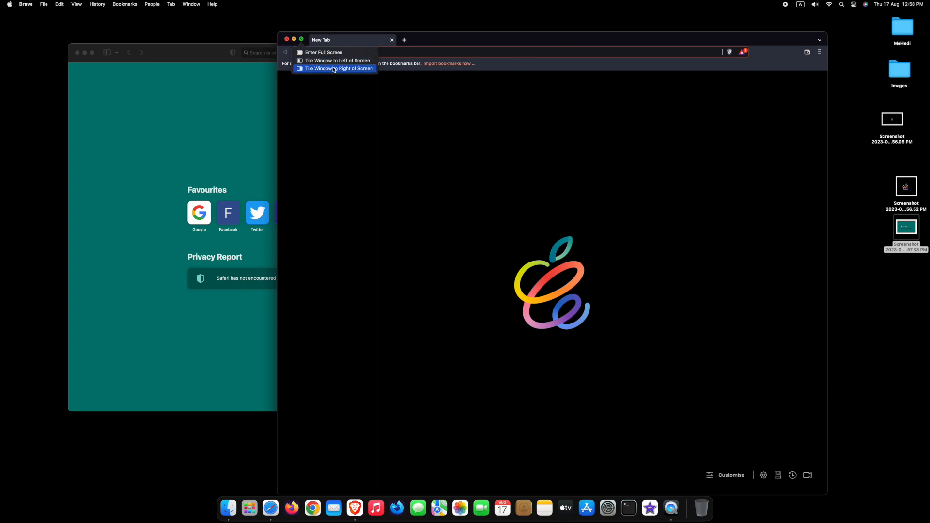
left_click(334, 68)
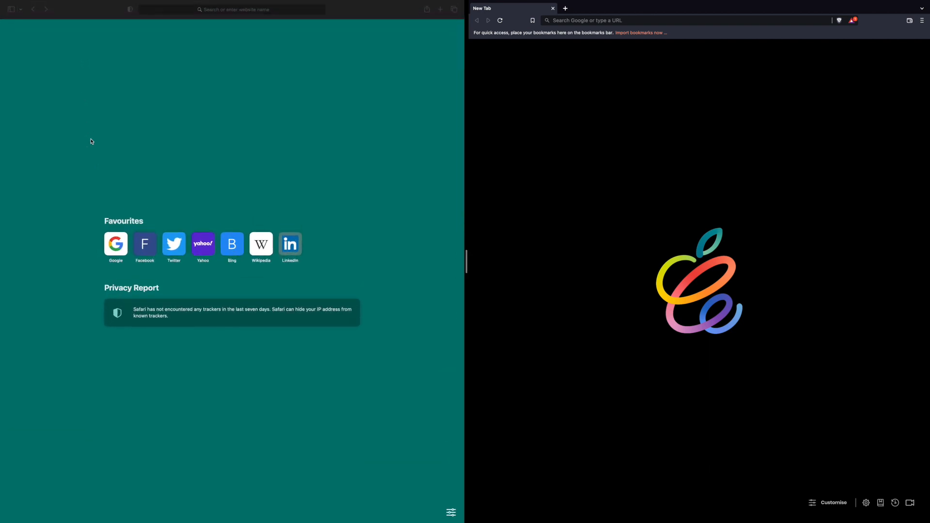
mouse_move(448, 256)
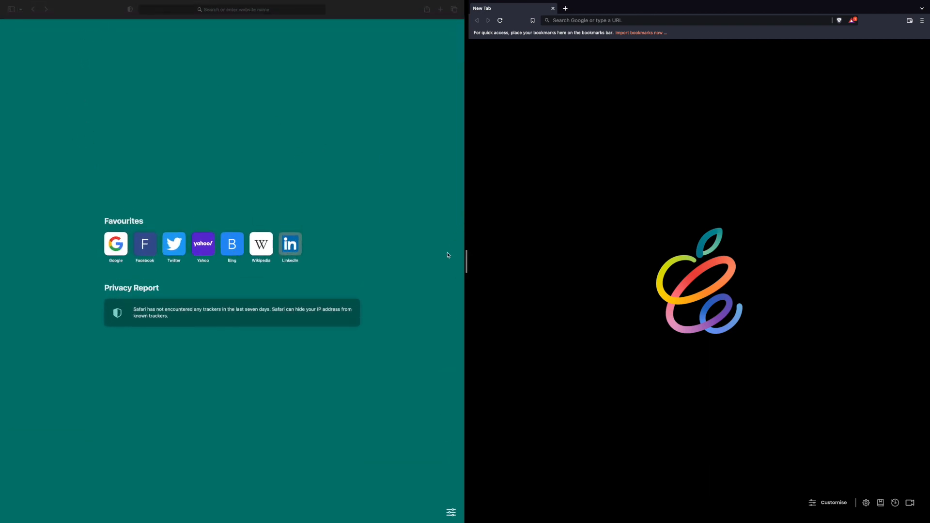